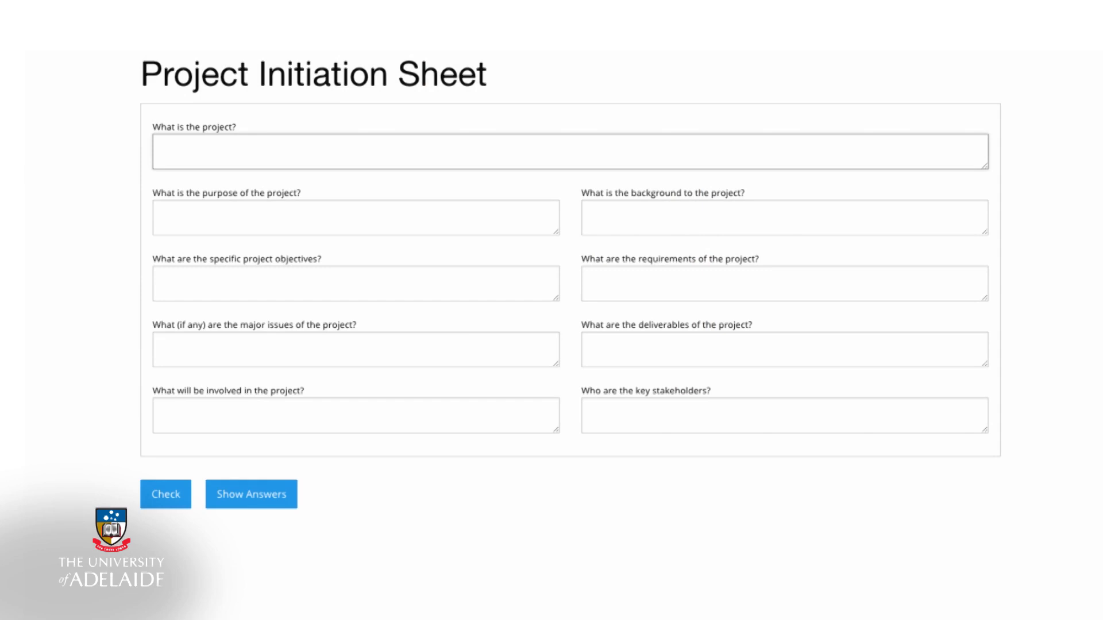
{"action": "type", "text": "PI"}
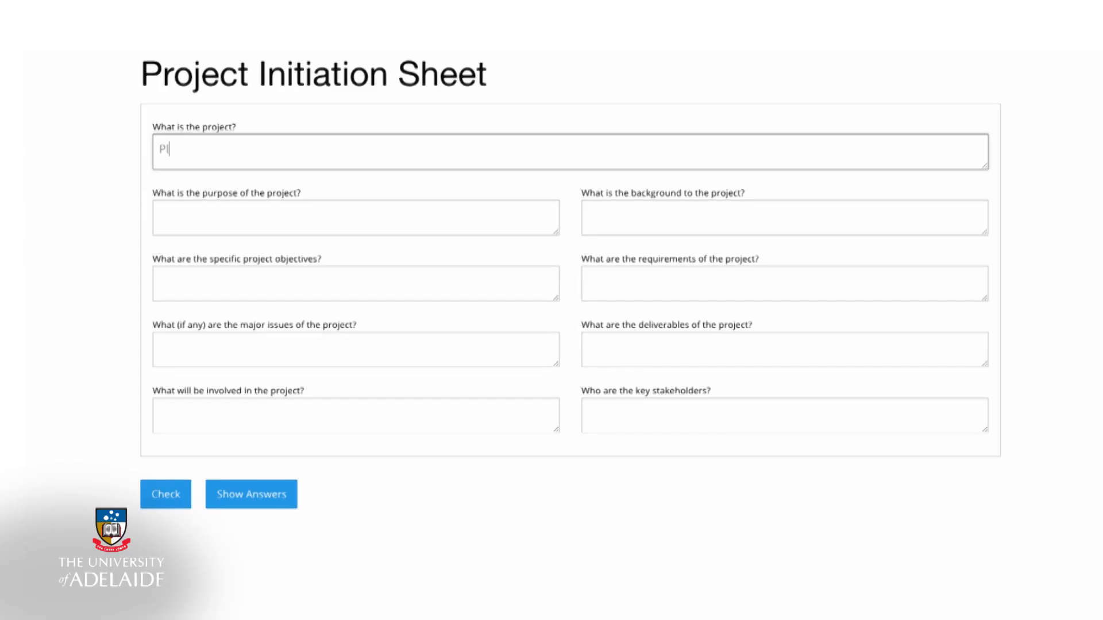
{"action": "type", "text": "Planning a we"}
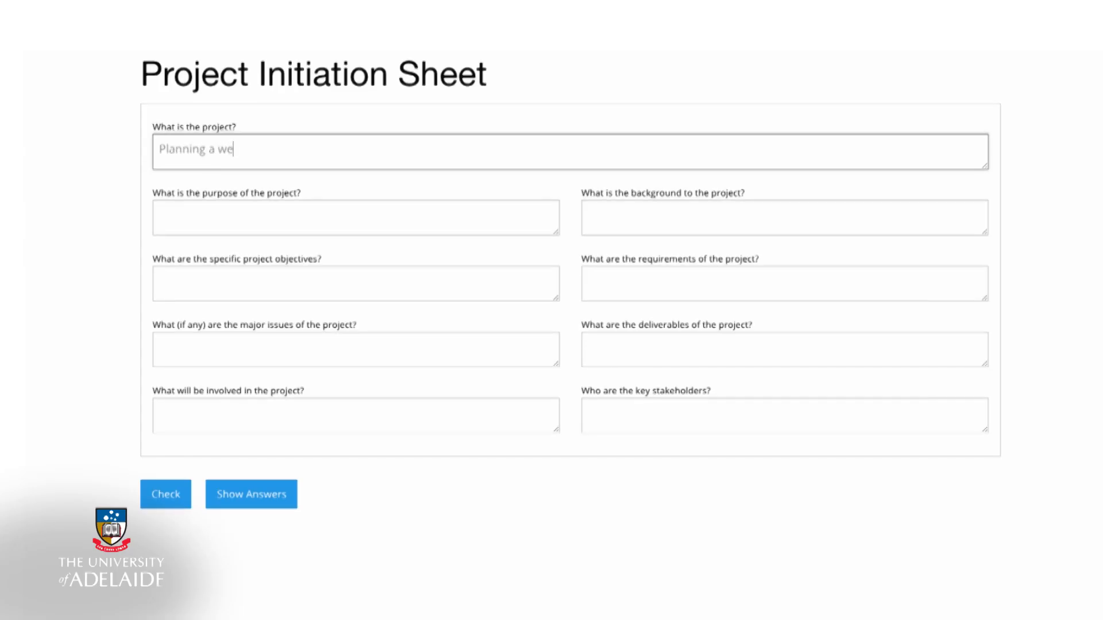
{"action": "type", "text": "dding"}
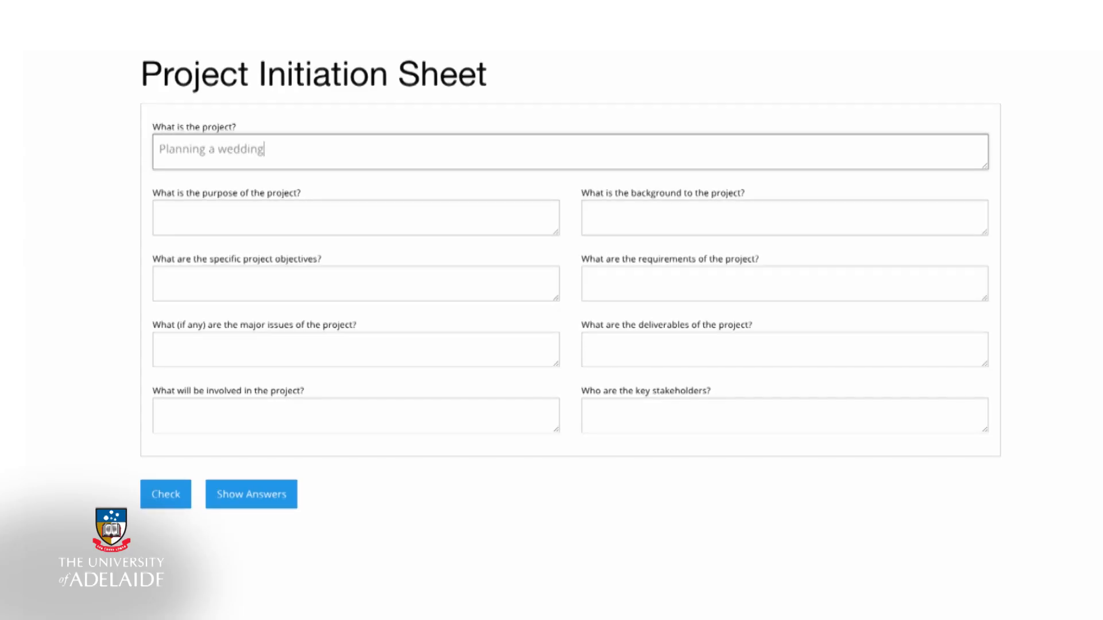
{"action": "type", "text": "Ensure"}
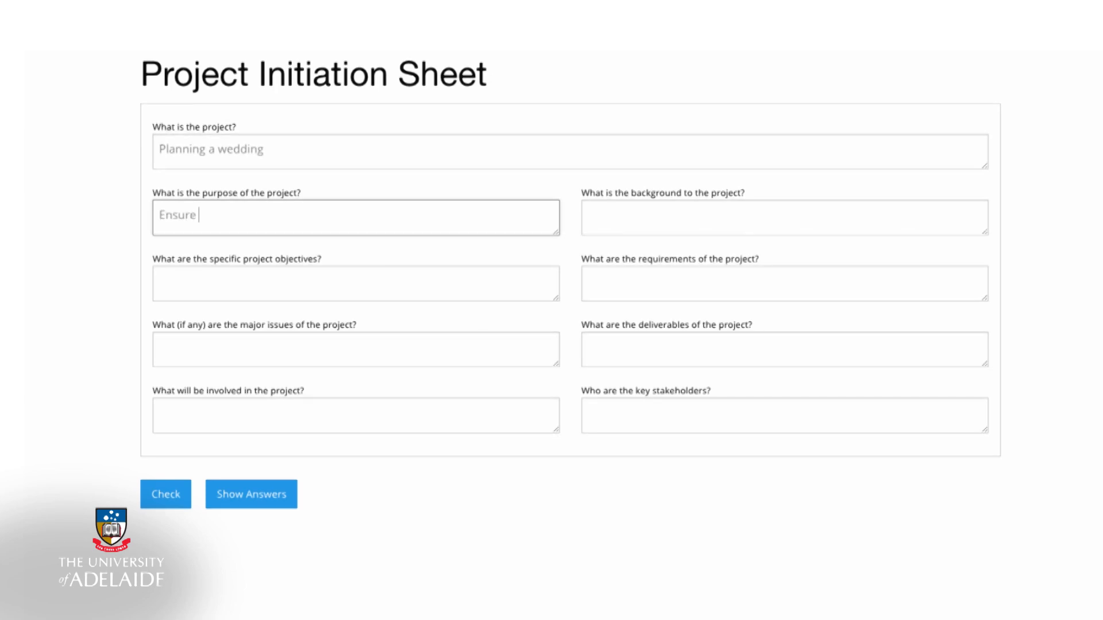
{"action": "type", "text": "the bride and"}
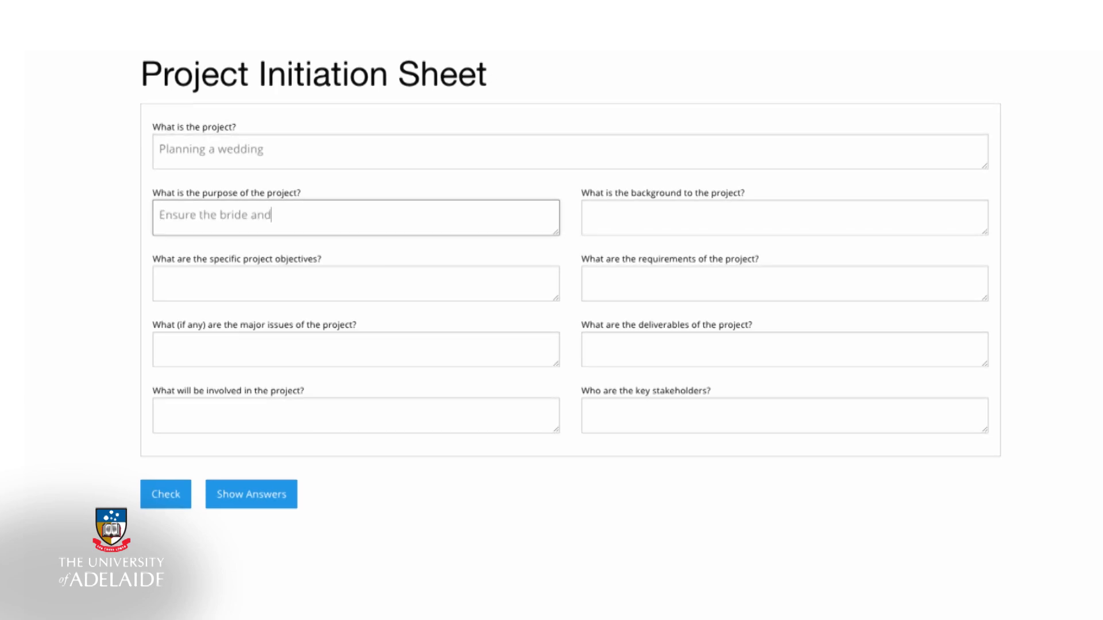
{"action": "type", "text": "groom have"}
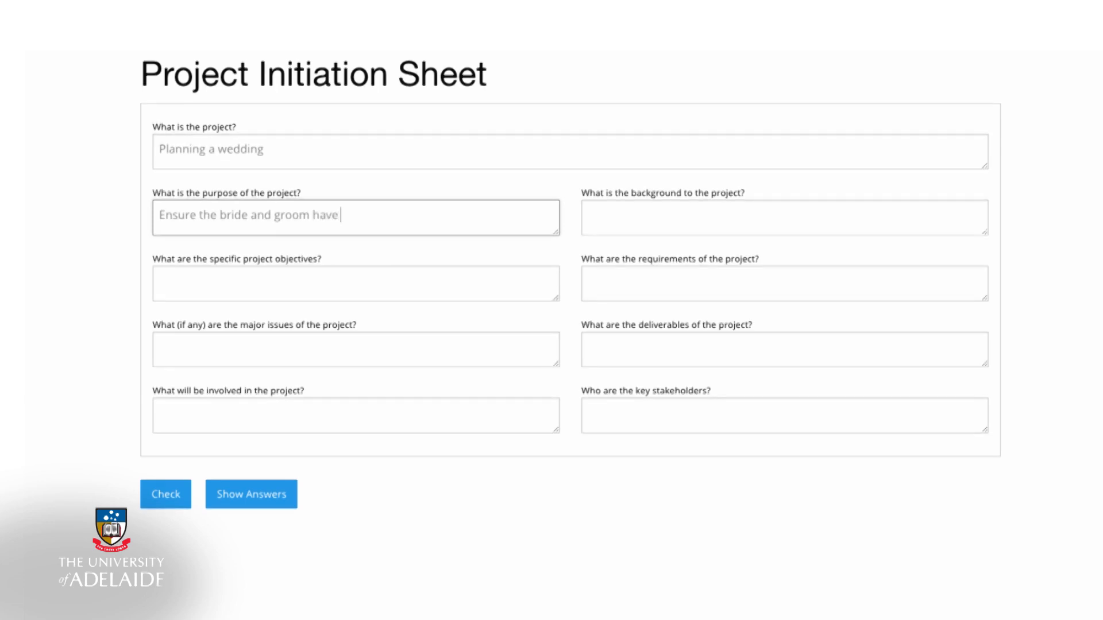
{"action": "type", "text": "the wedding"}
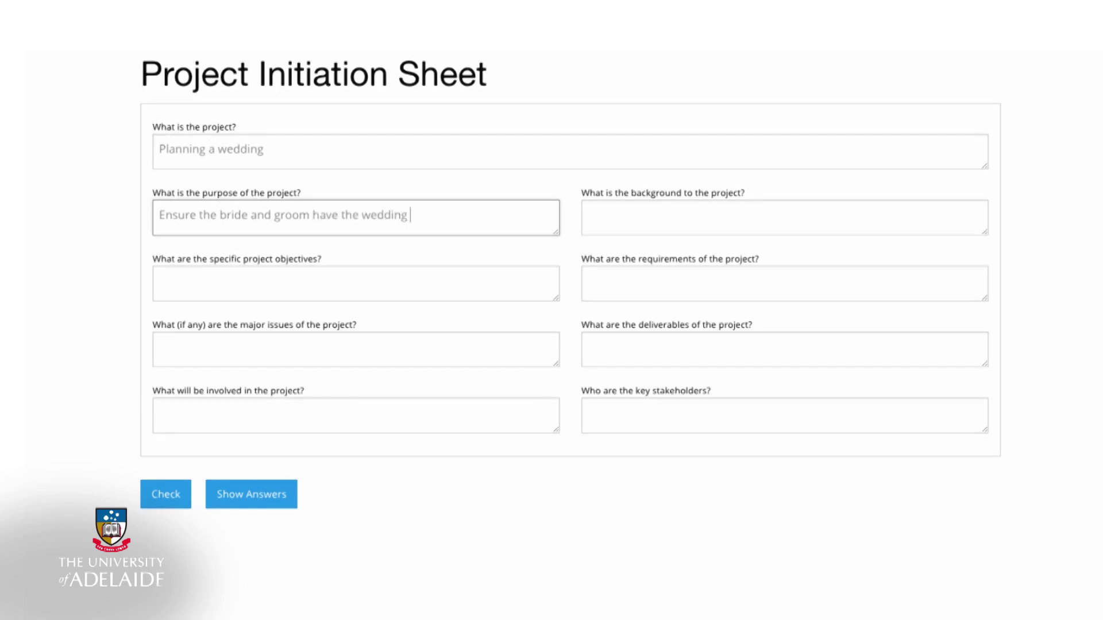
{"action": "type", "text": "they wished"}
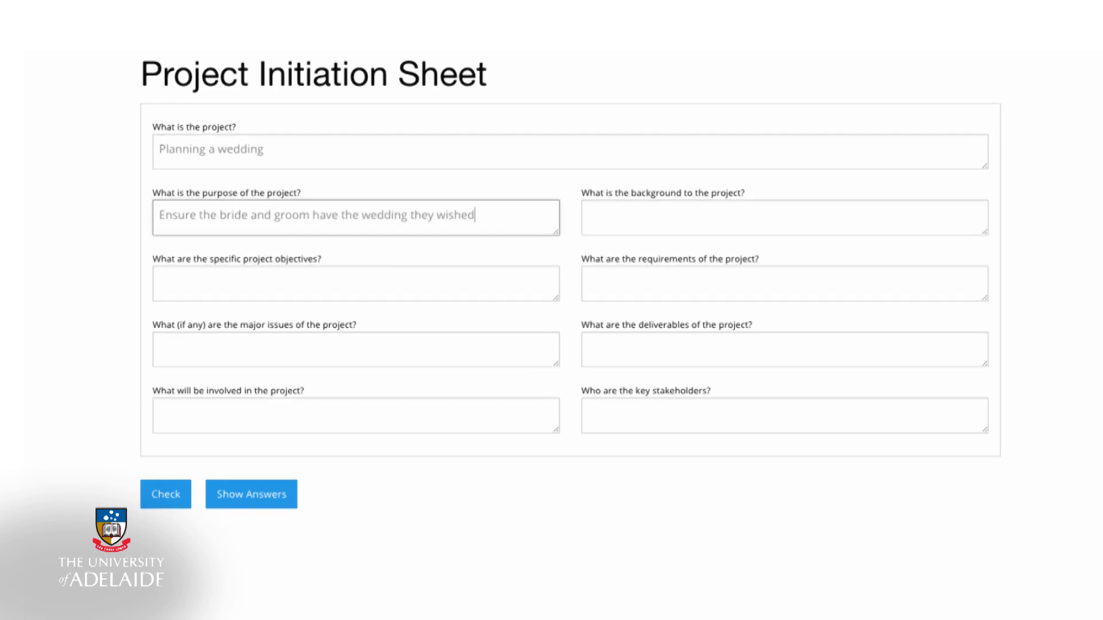
{"action": "type", "text": "for"}
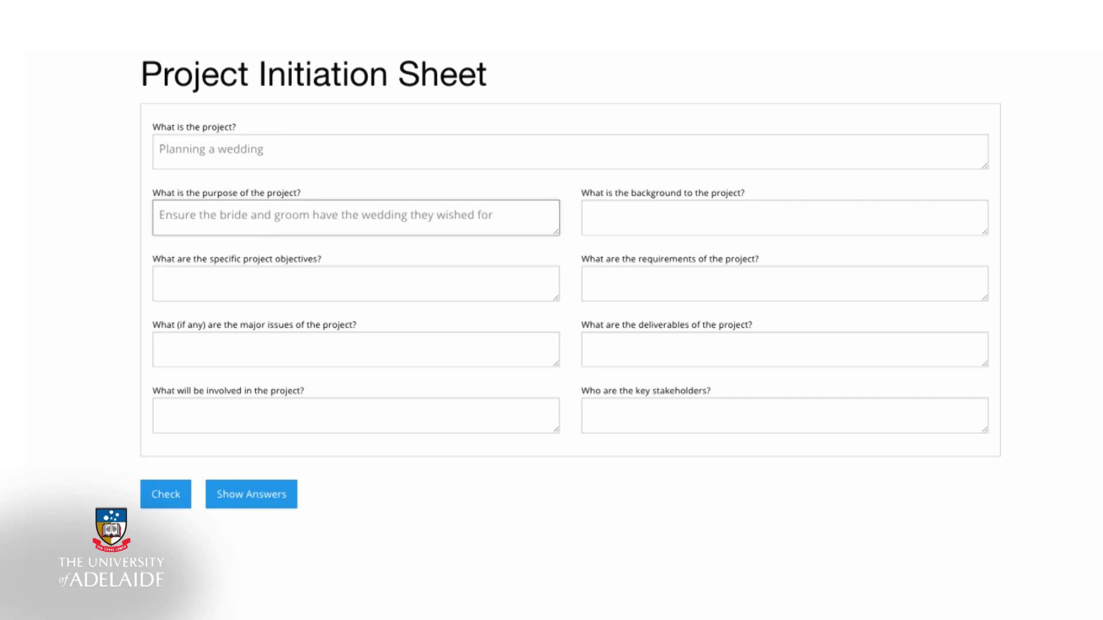
{"action": "type", "text": "The bride and groom want to get married withi"}
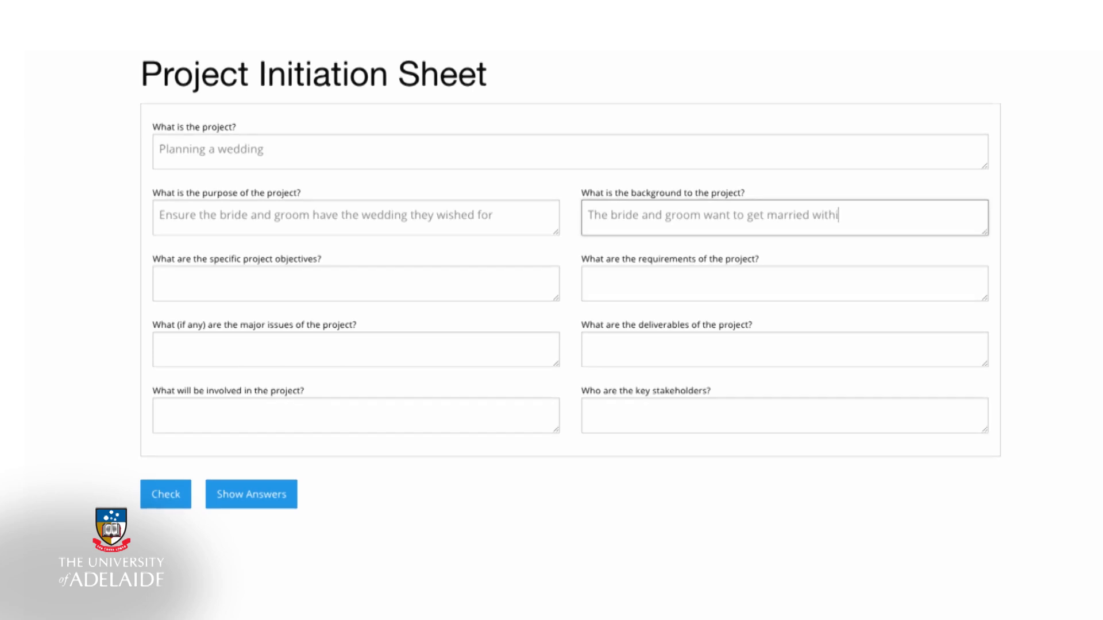
{"action": "type", "text": "n 8 weeks"}
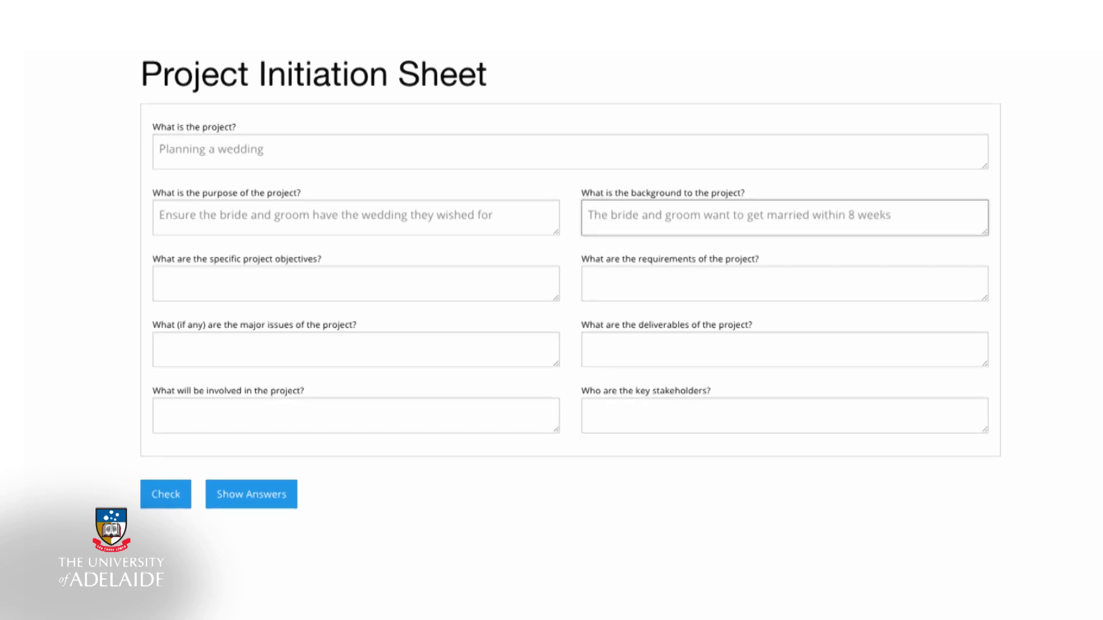
{"action": "type", "text": "Coordinate wedding activitie"}
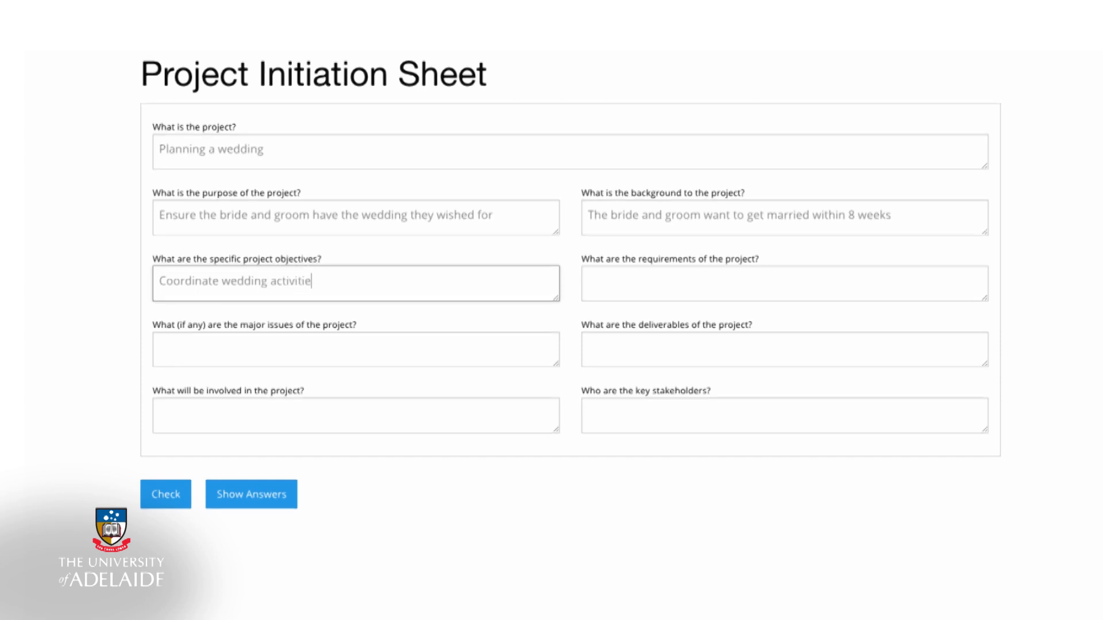
{"action": "type", "text": "s, 8"}
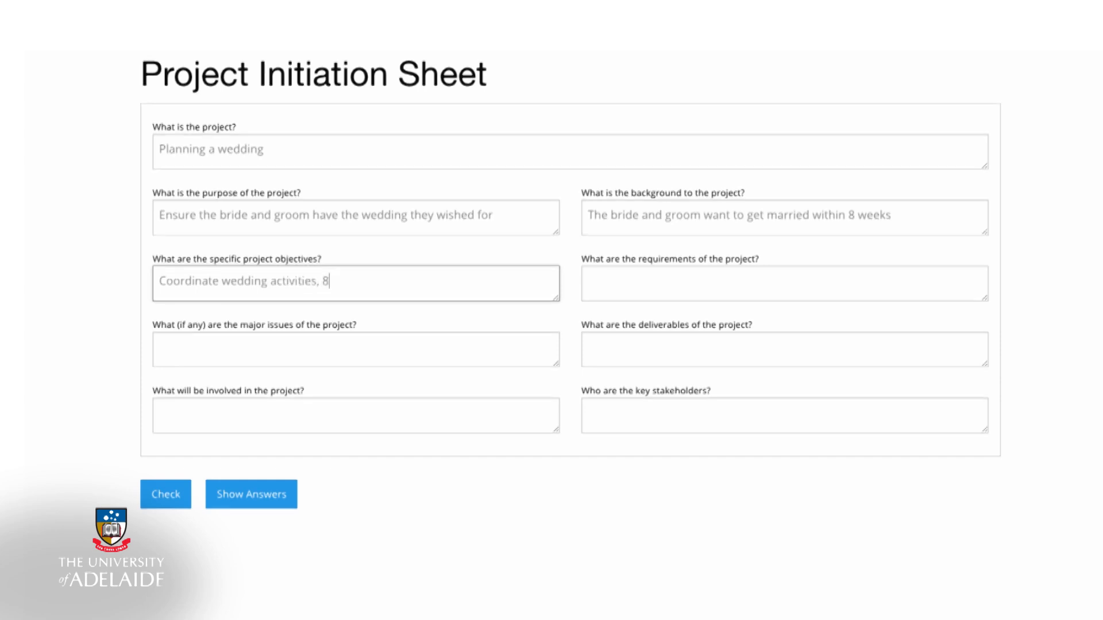
{"action": "type", "text": "week timeframe, happy"}
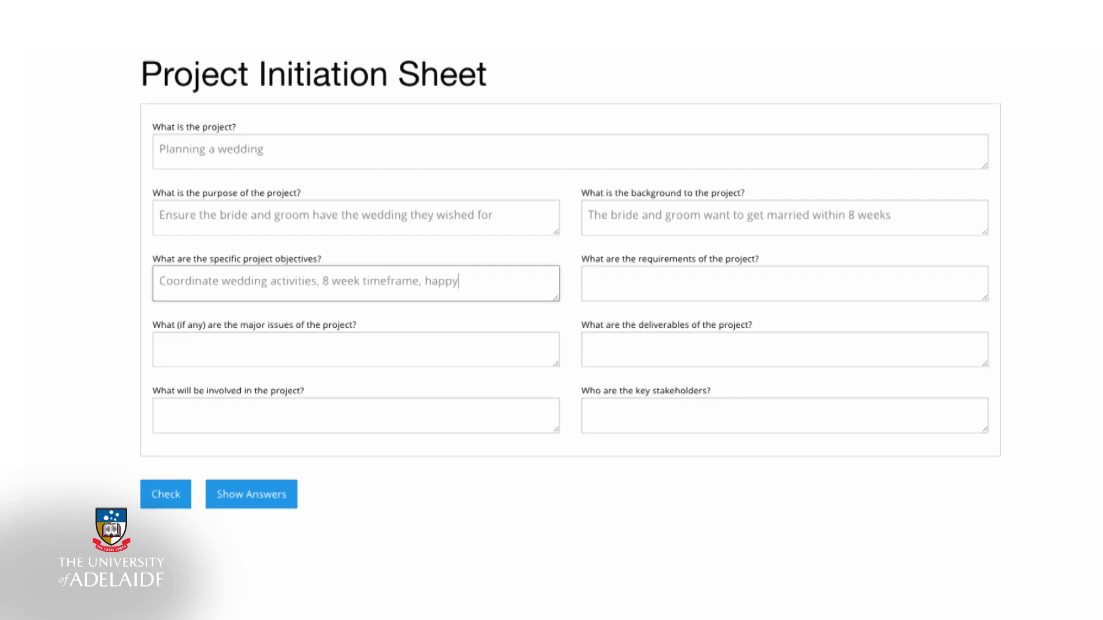
{"action": "type", "text": "V"}
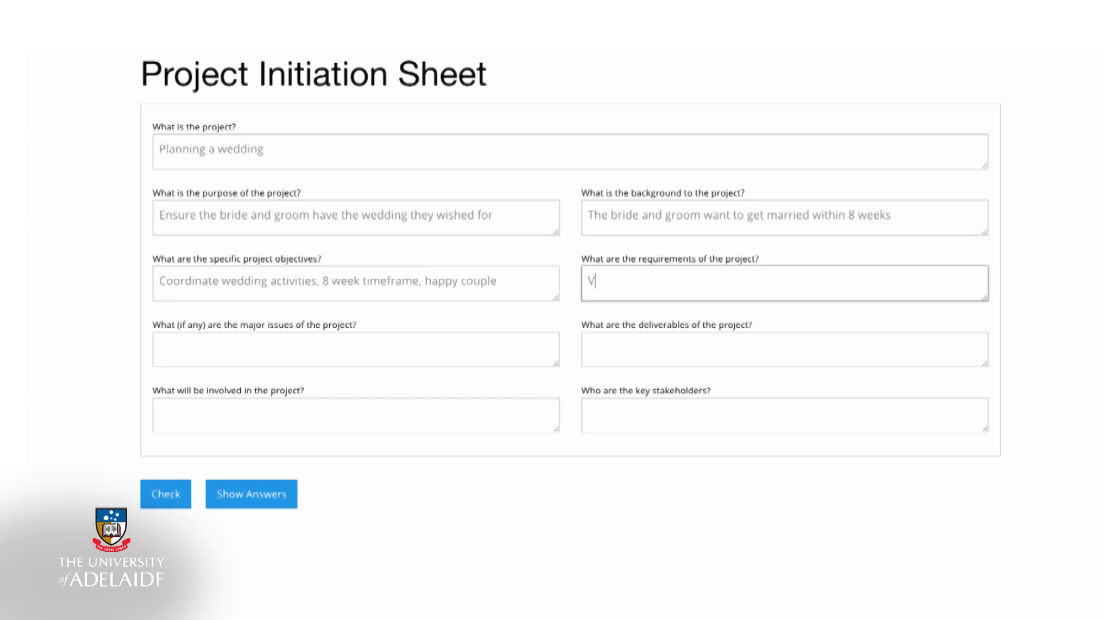
{"action": "type", "text": "Venue, cake,"}
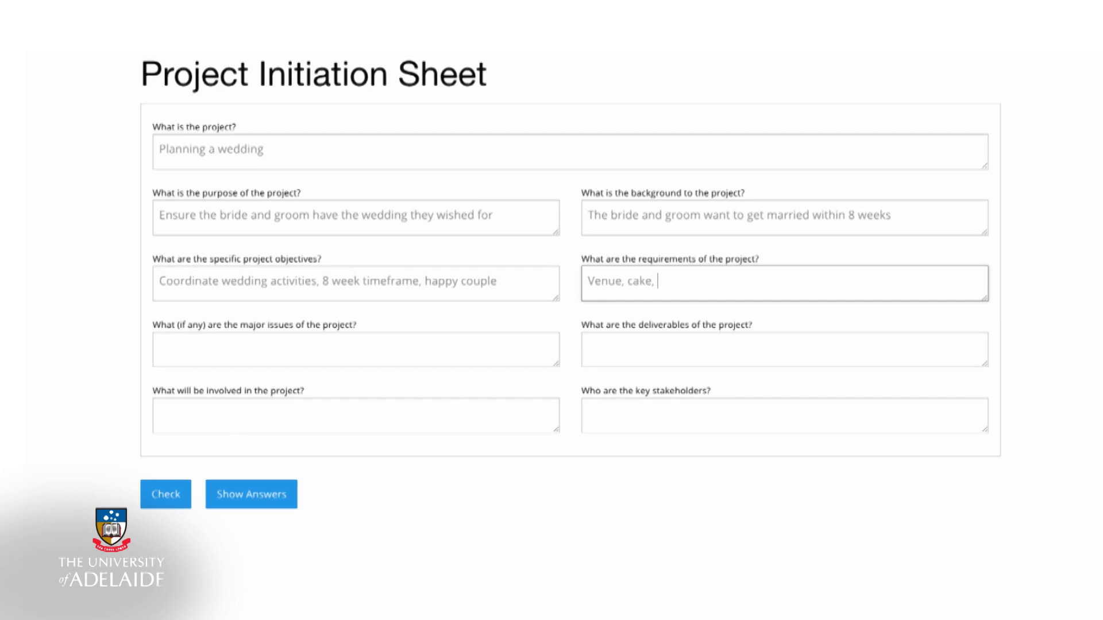
{"action": "type", "text": "flowers, table se"}
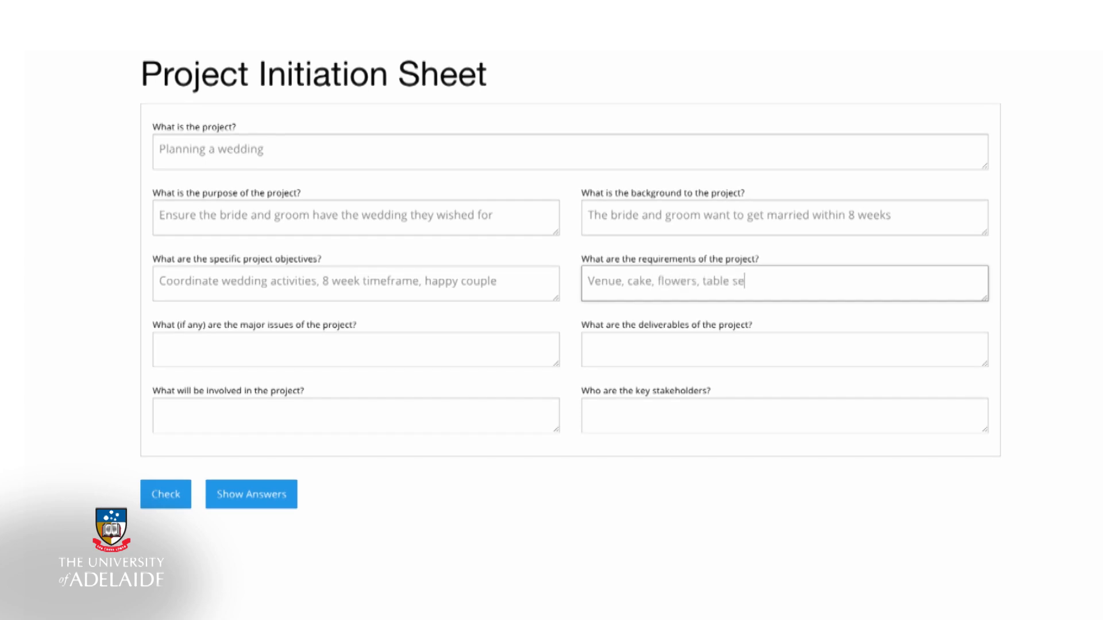
{"action": "type", "text": "ttings, photogra"}
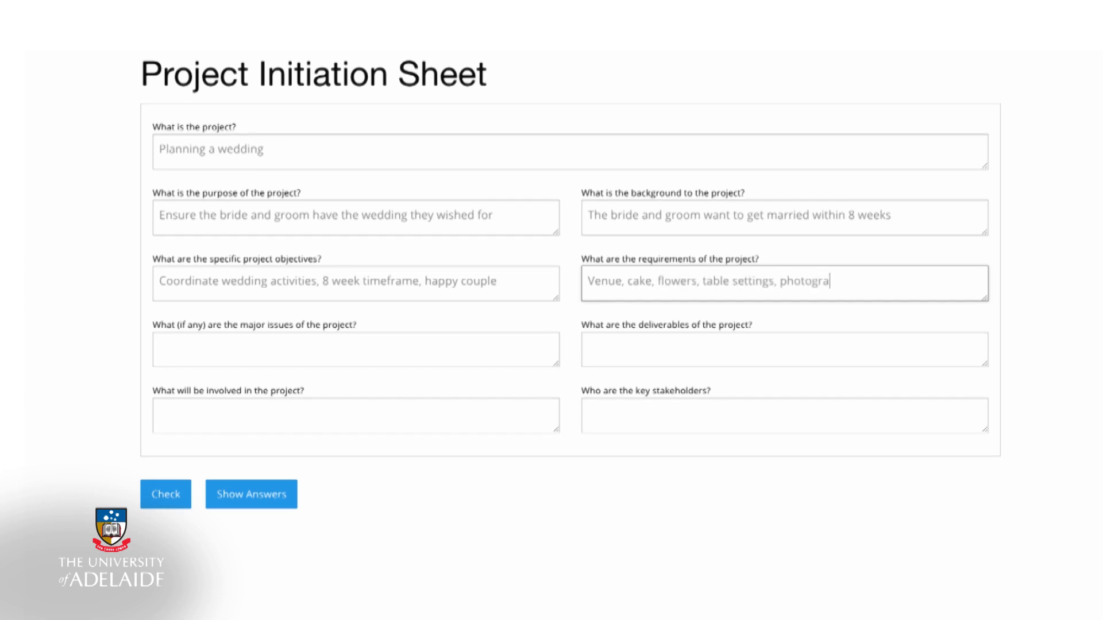
{"action": "type", "text": "pher, dress, musi"}
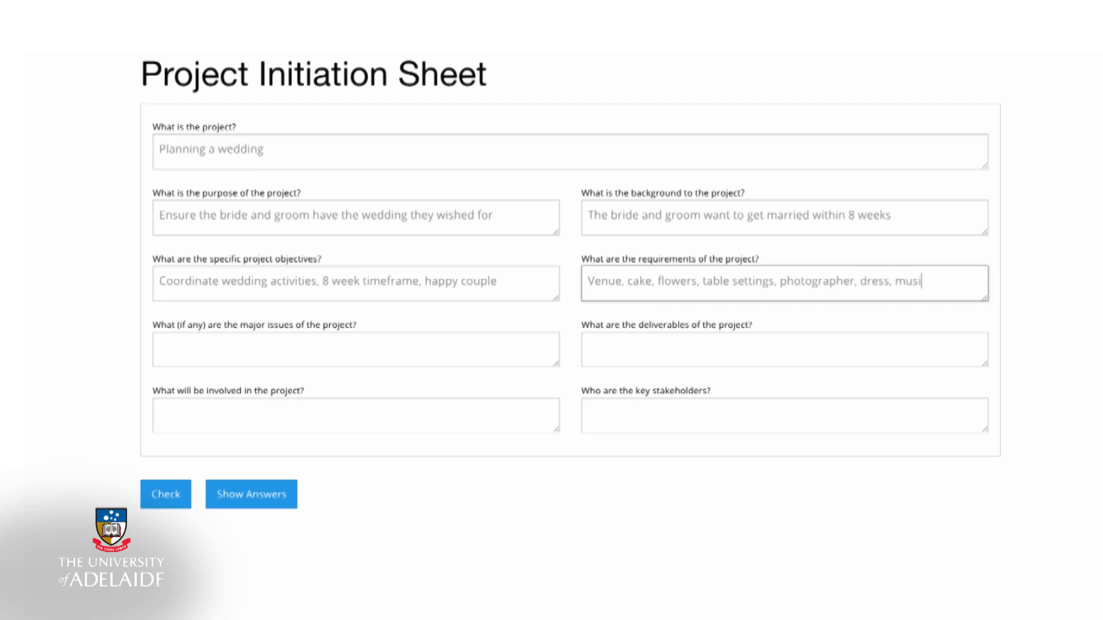
{"action": "type", "text": "Time pressure, weather co"}
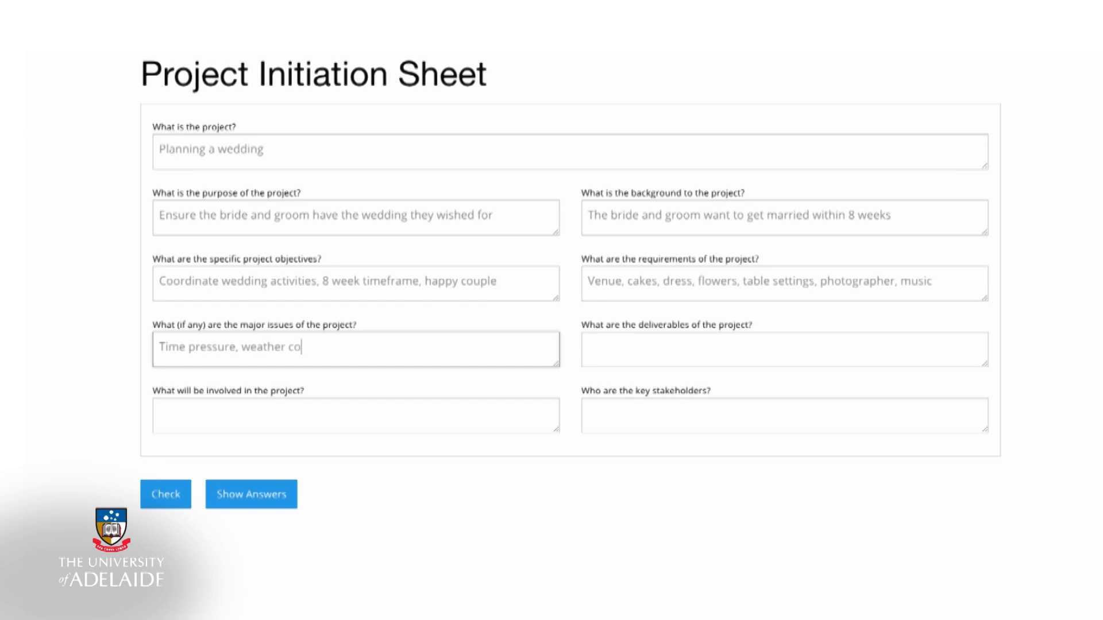
{"action": "type", "text": "nsiderations, deliv"}
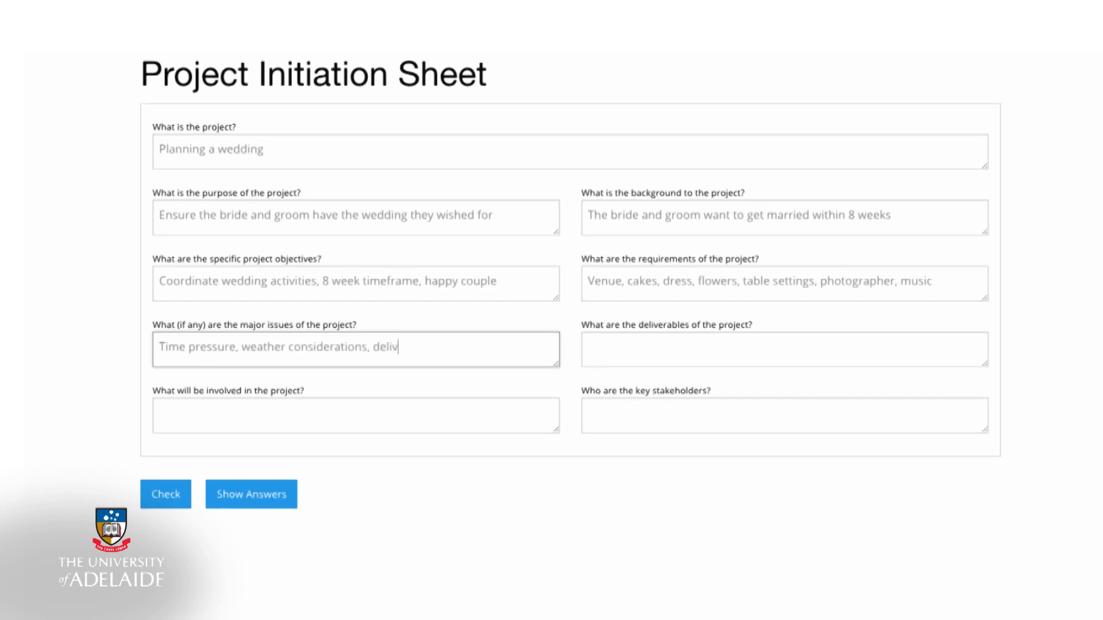
{"action": "type", "text": "ery of dress an"}
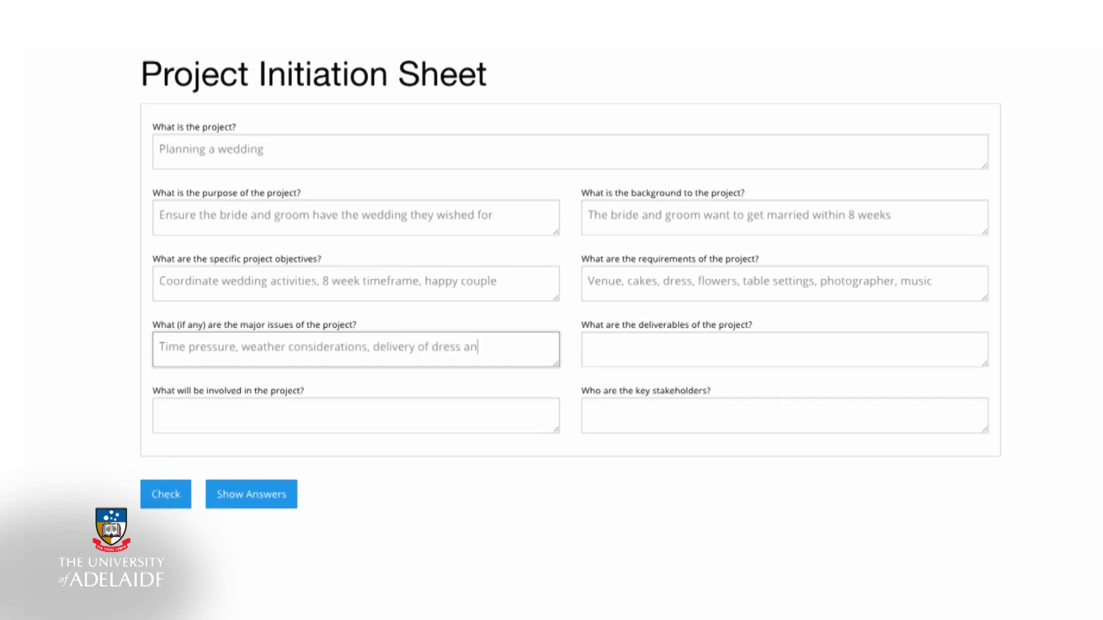
{"action": "type", "text": "d cake on time, venue availabi"}
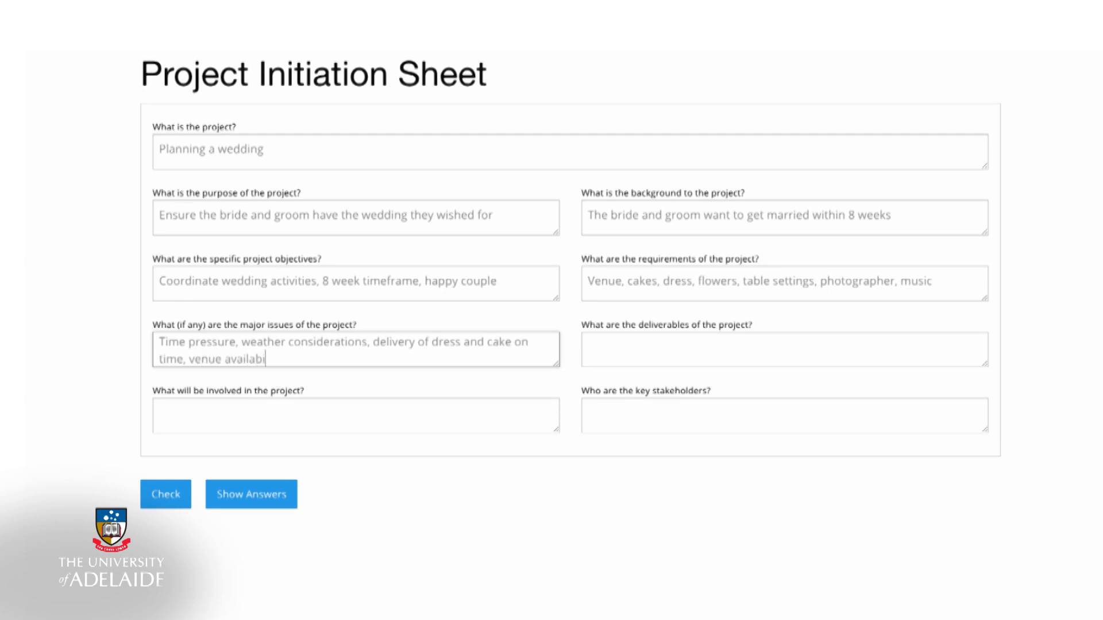
{"action": "type", "text": "Event planner, assistant"}
{"action": "left_click", "coordinate": [785, 415]}
{"action": "type", "text": "B"}
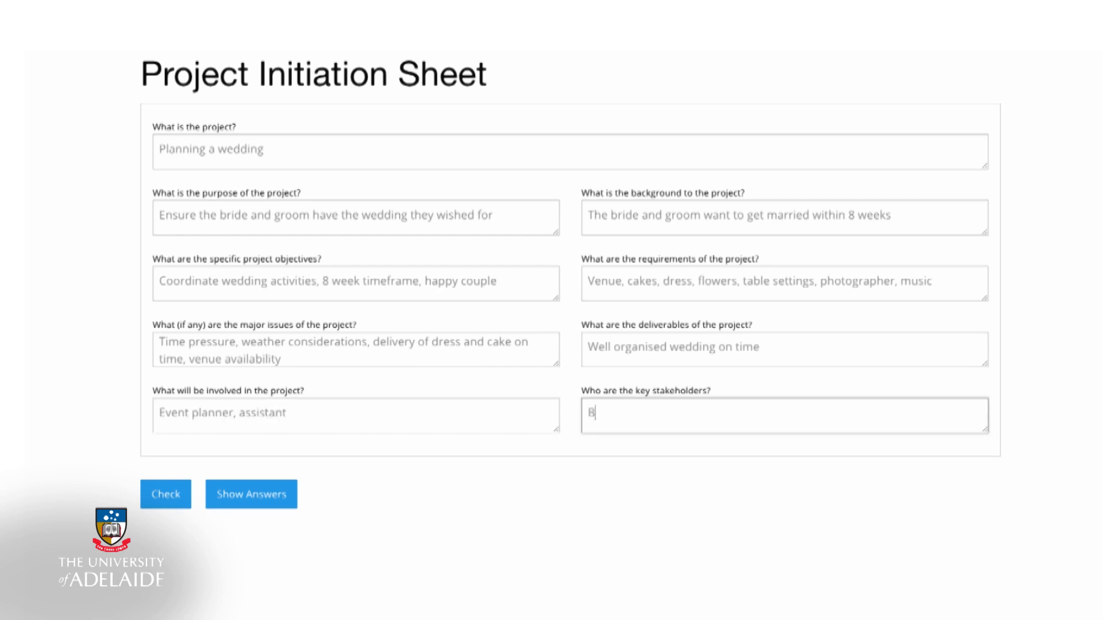
{"action": "type", "text": "ride and groom,"}
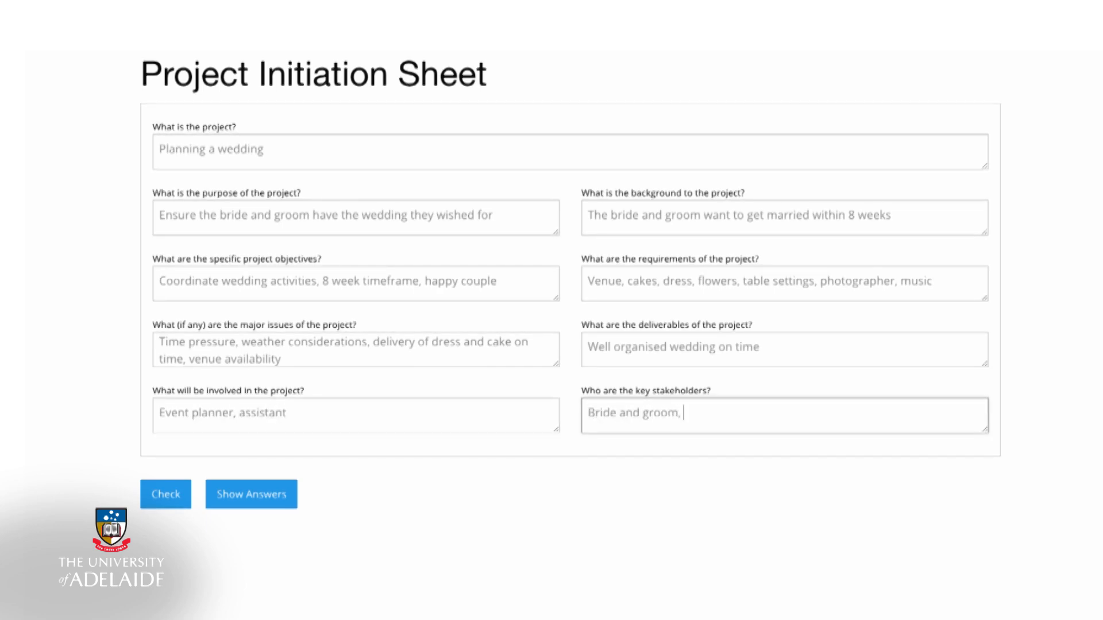
{"action": "type", "text": "parents,"}
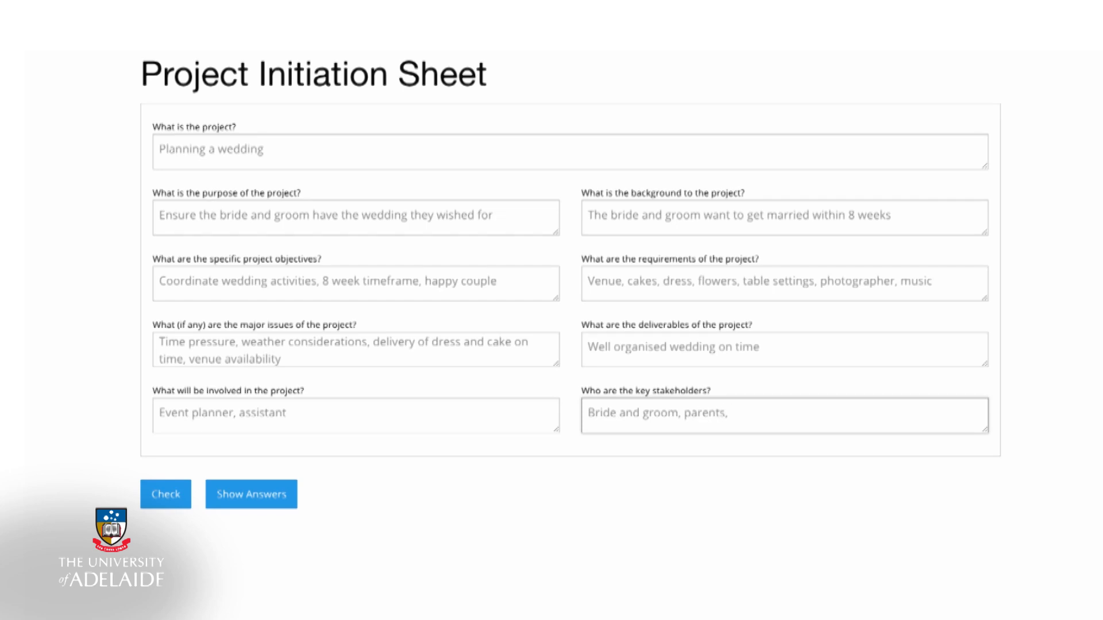
{"action": "type", "text": "florist, b"}
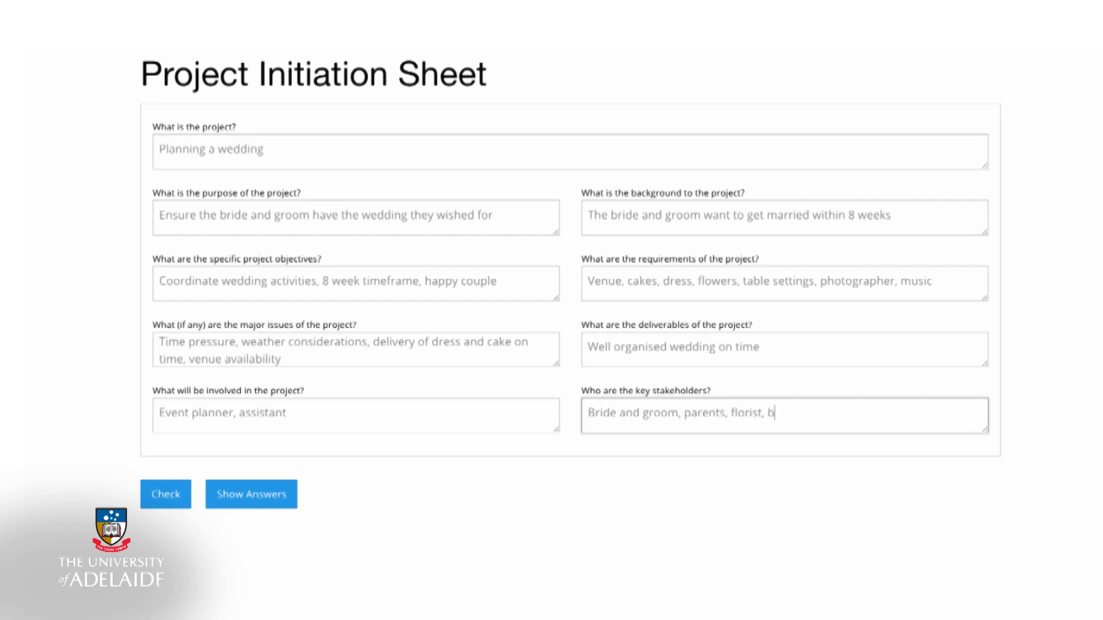
{"action": "type", "text": "and, dress"}
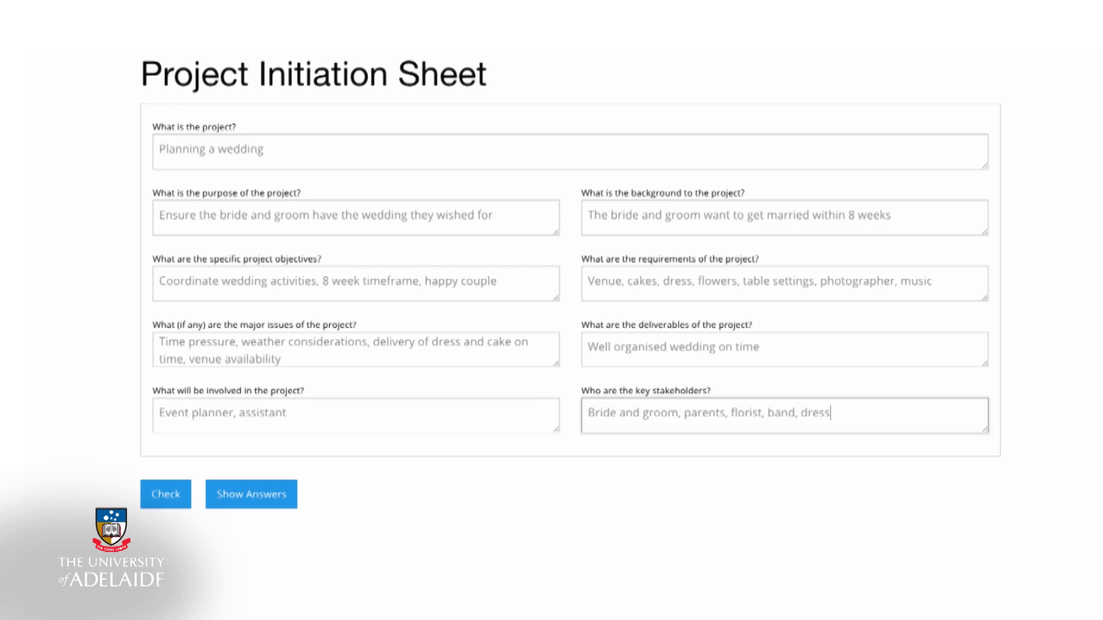
{"action": "type", "text": "maker,"}
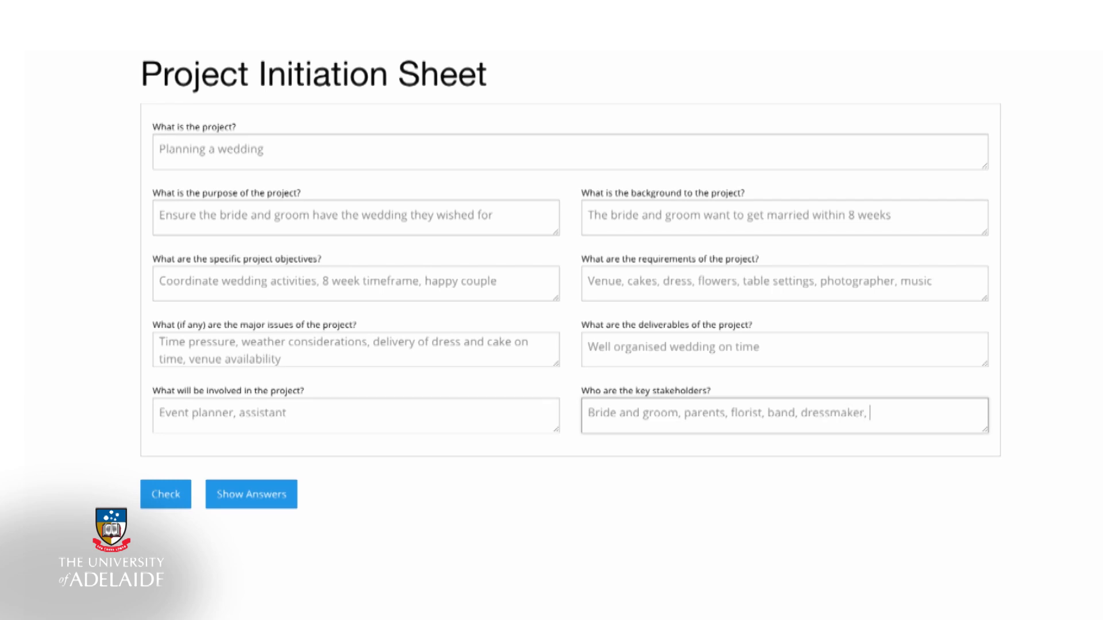
{"action": "type", "text": "venue management"}
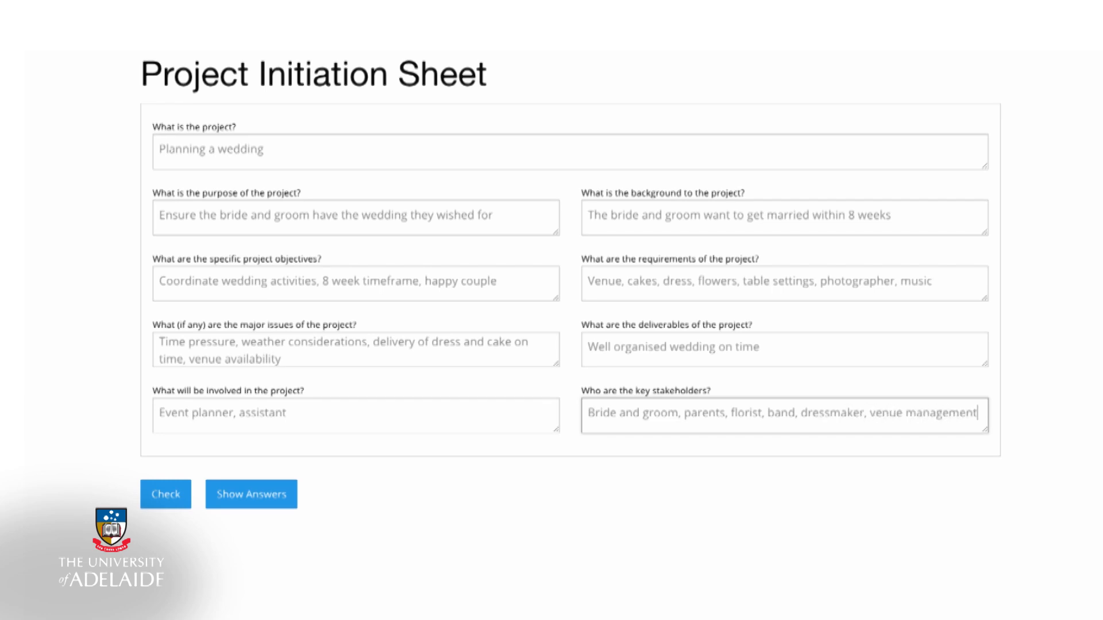